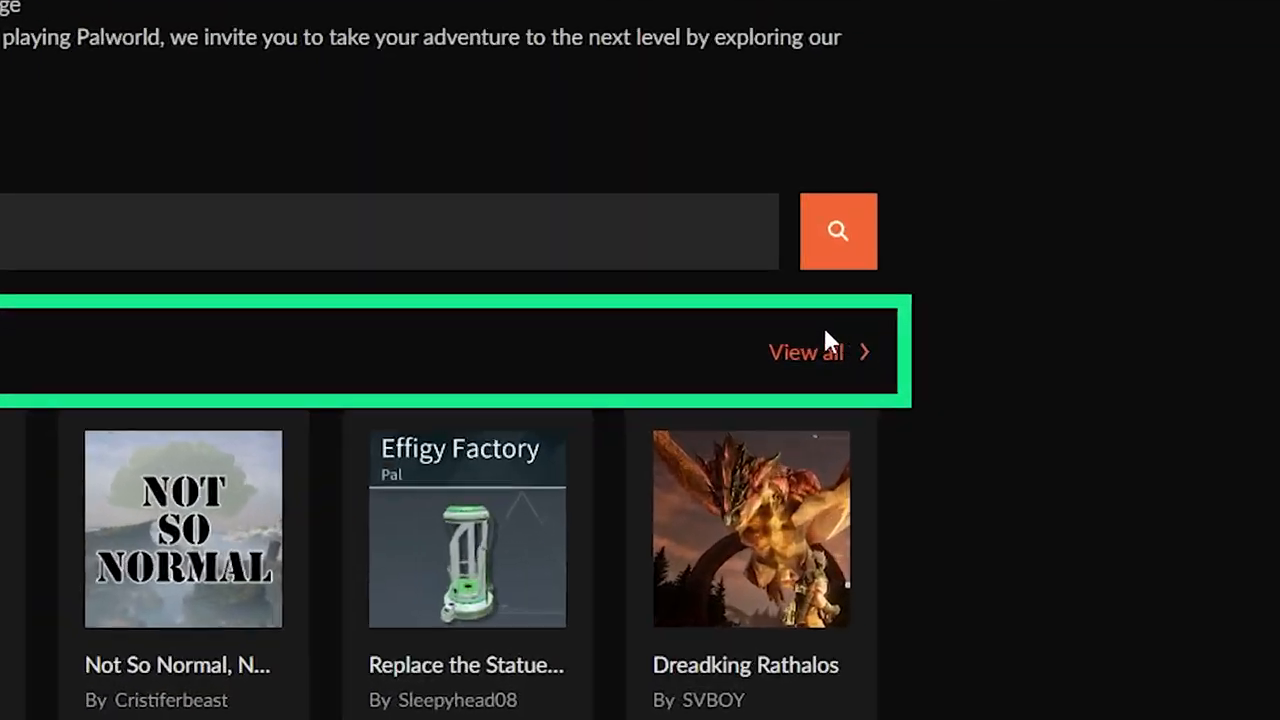
# View all Palworld Patch Pak Mods and scroll down to the Palcraft entry
pyautogui.click(804, 352)
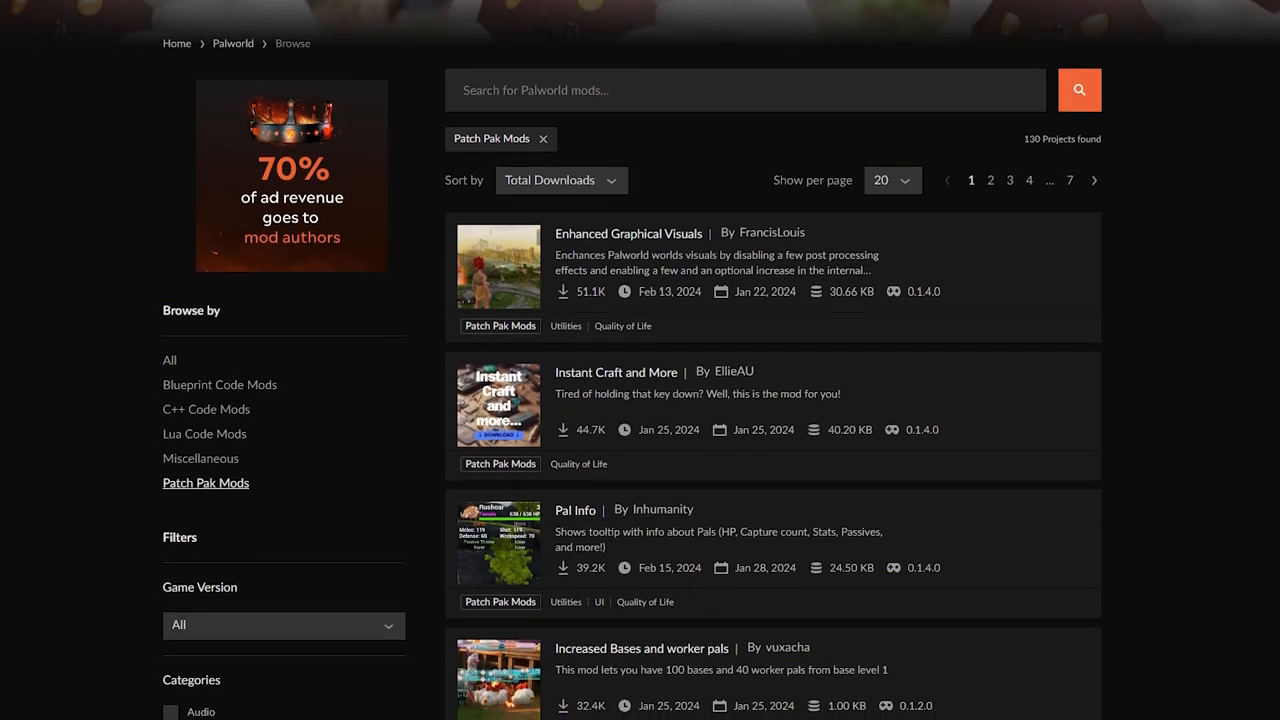
pyautogui.scroll(-3)
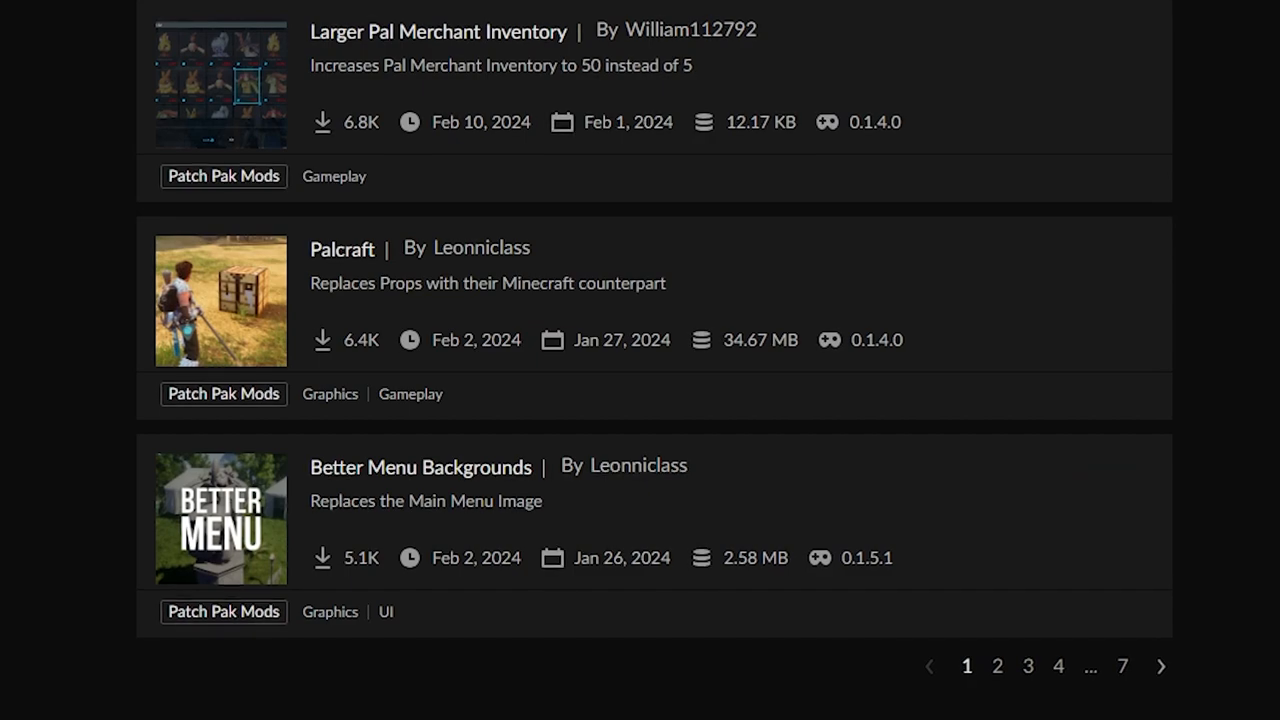
pyautogui.moveTo(1022, 248)
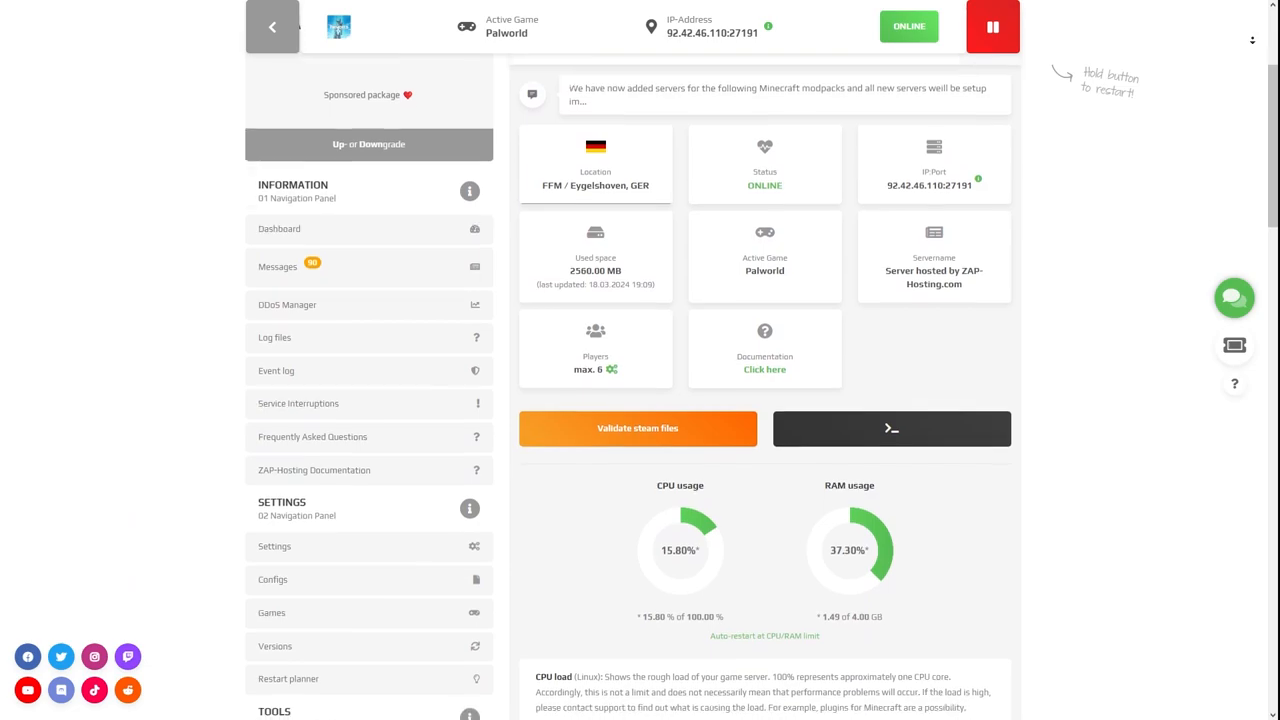
# Reach the FTP-Browser tool under the server dashboard's Tools section
pyautogui.scroll(-3)
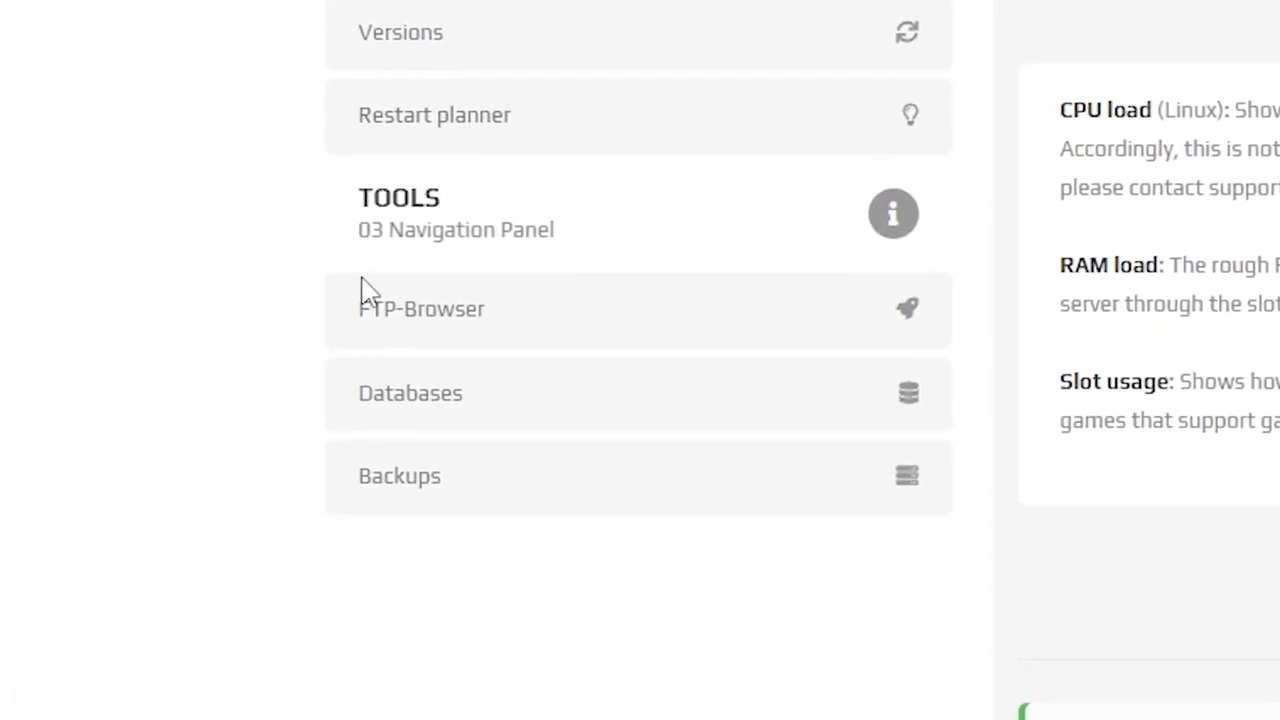
pyautogui.click(420, 308)
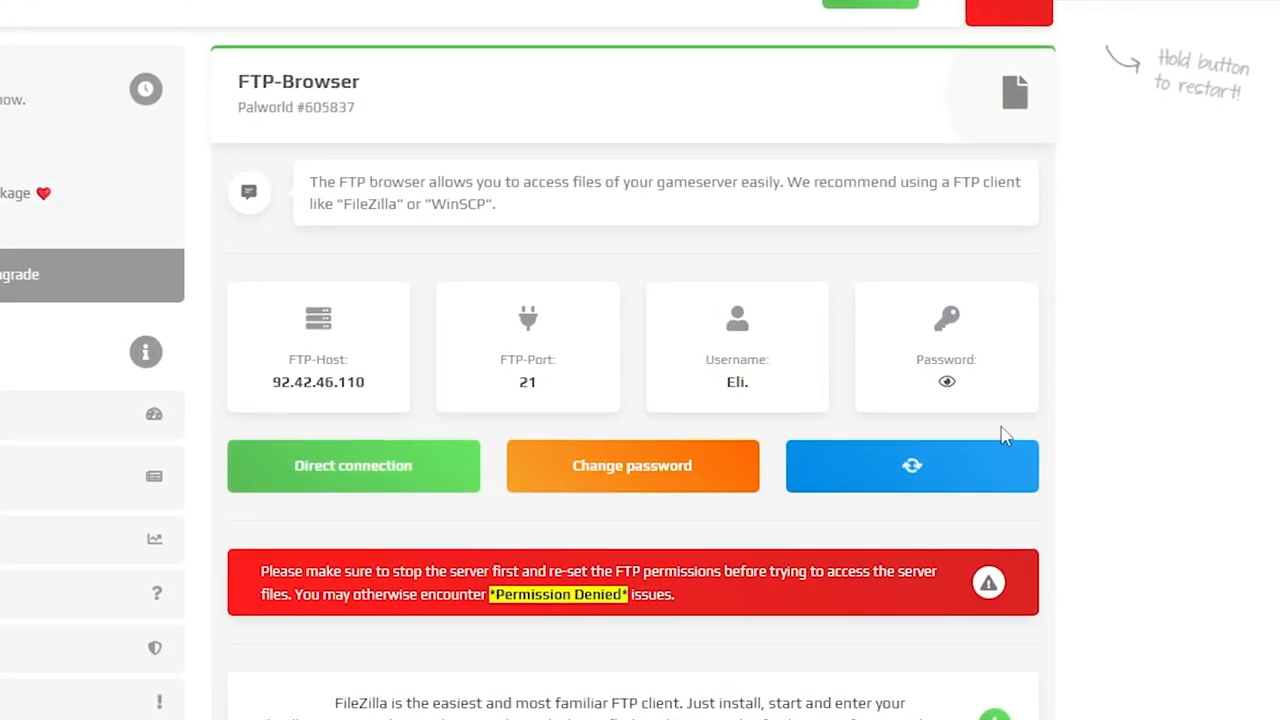
pyautogui.moveTo(692, 476)
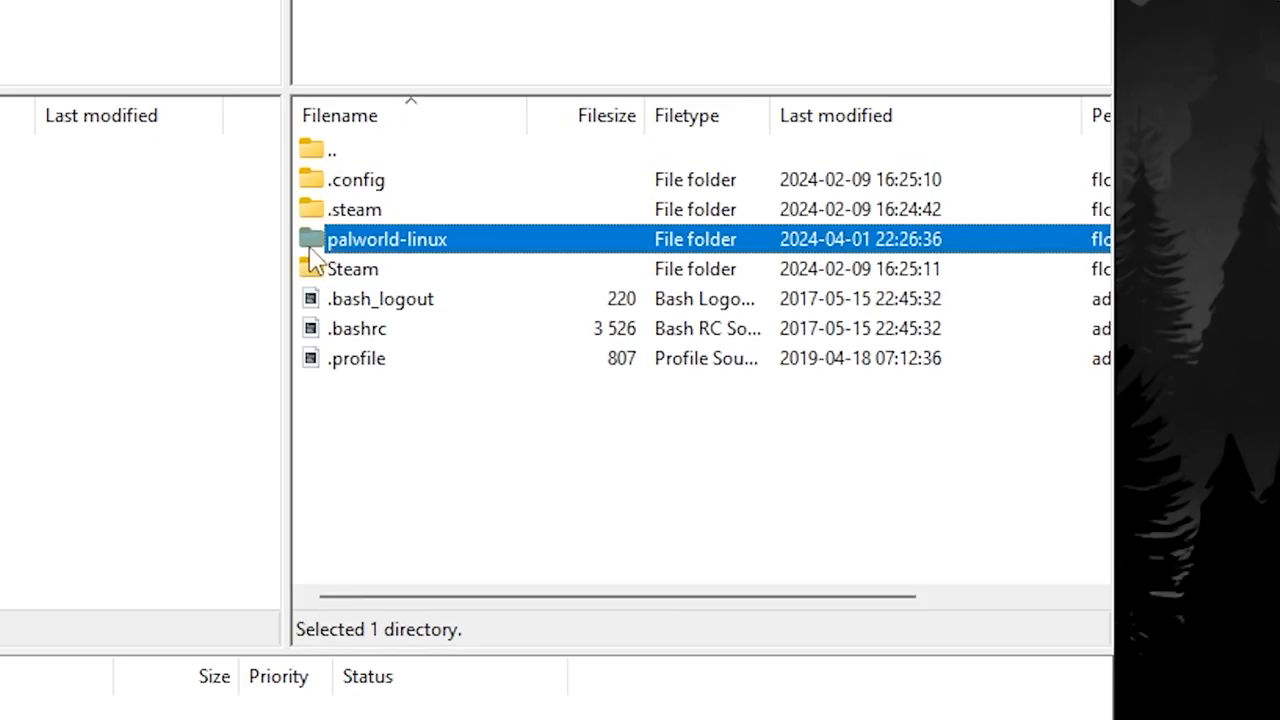
# Enter the palworld-linux folder on the remote server
pyautogui.doubleClick(388, 240)
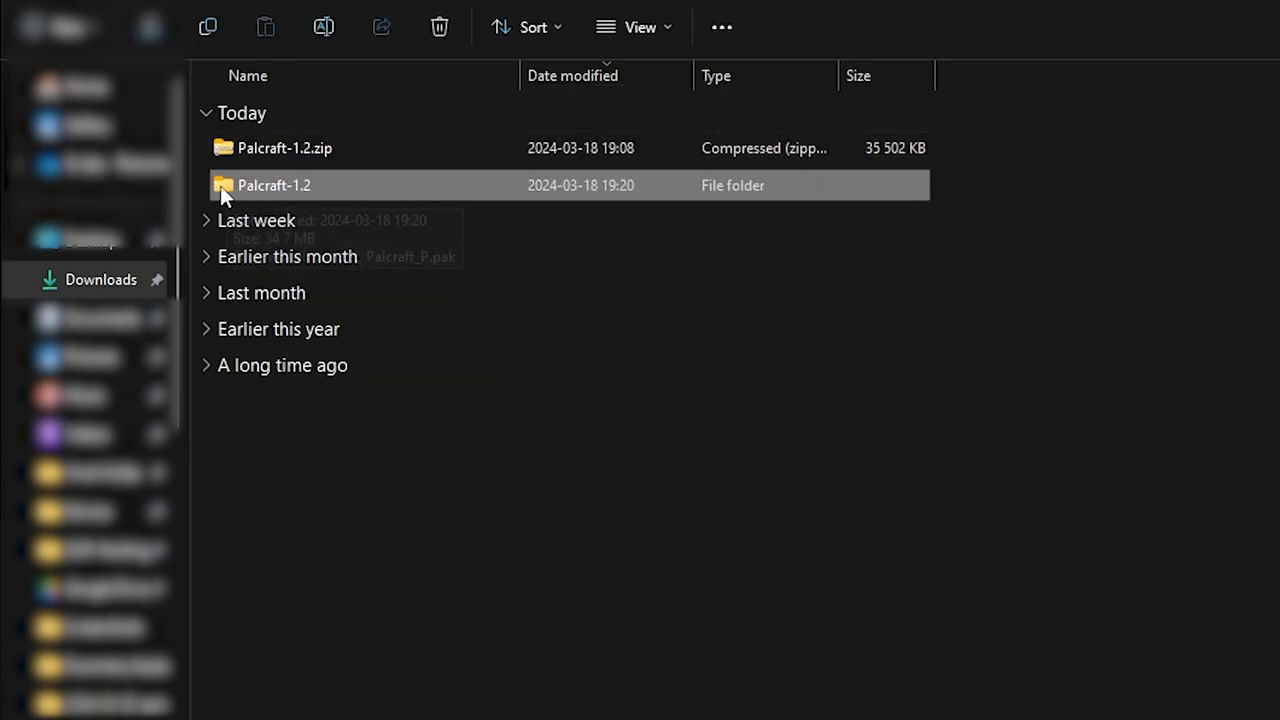
# Copy Palcraft_P.pak from Palcraft-1.2 and browse Palworld's local files via Steam
pyautogui.doubleClick(272, 184)
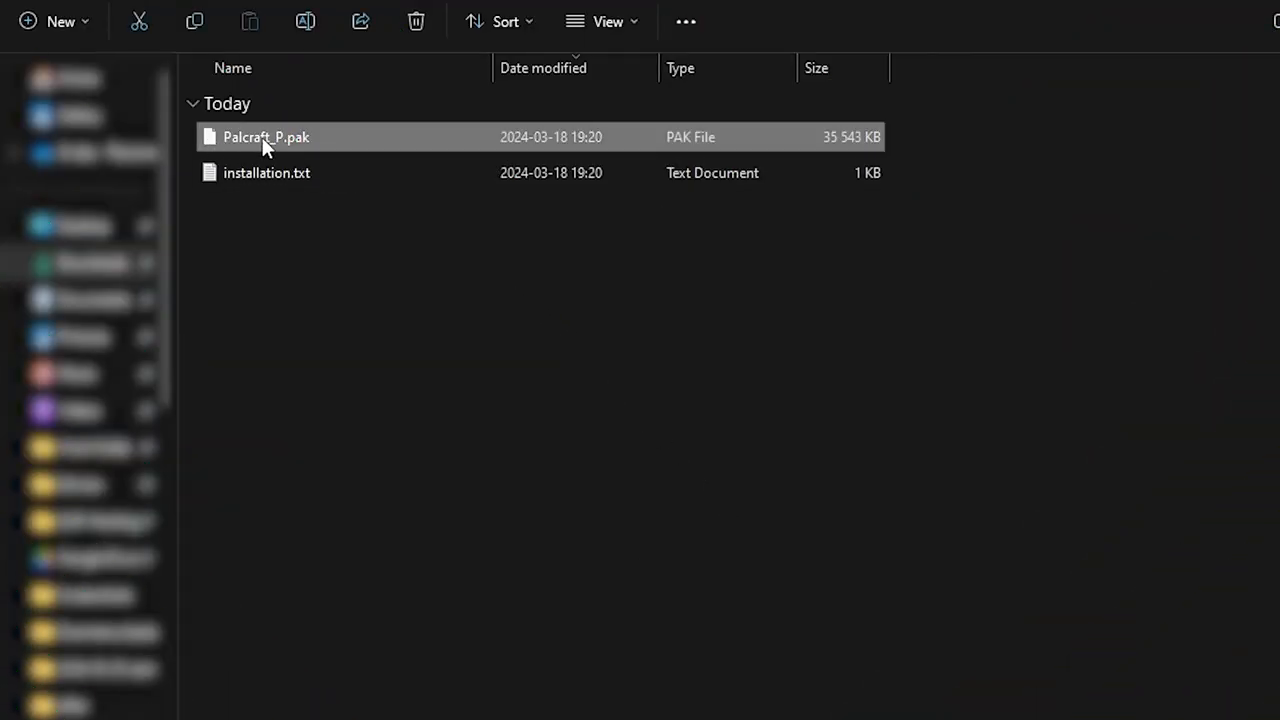
pyautogui.rightClick(264, 136)
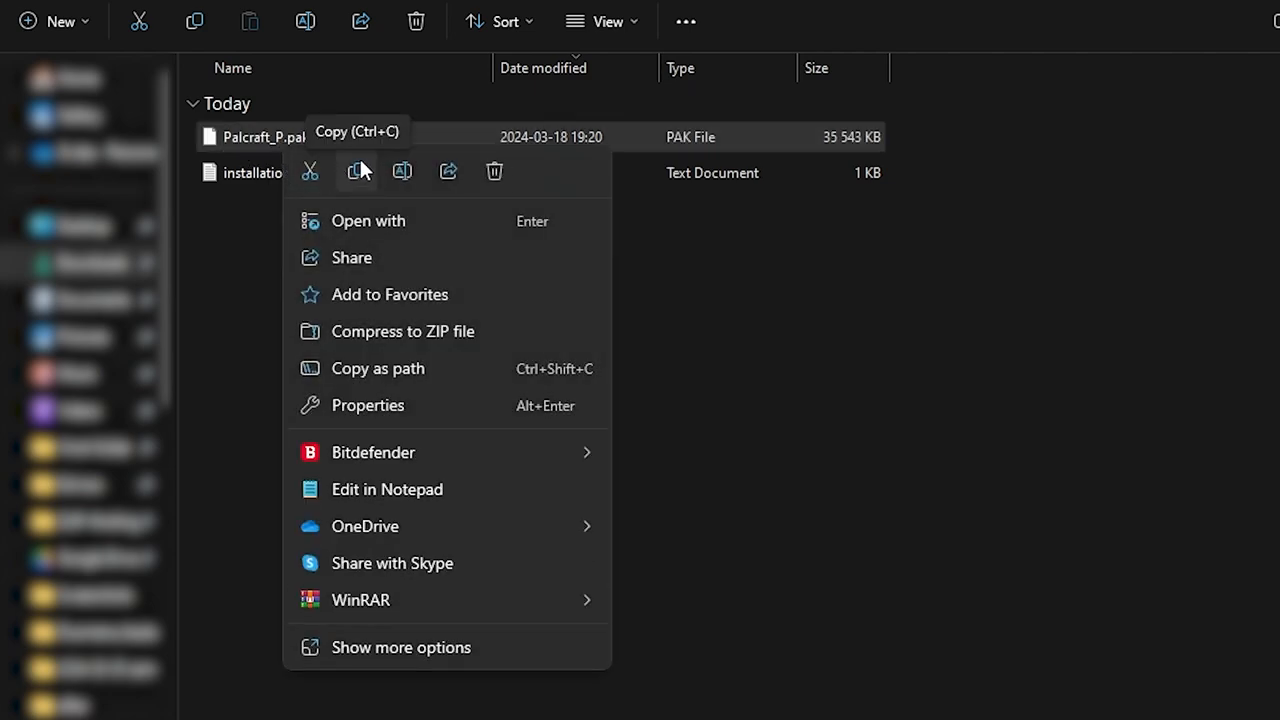
pyautogui.moveTo(366, 184)
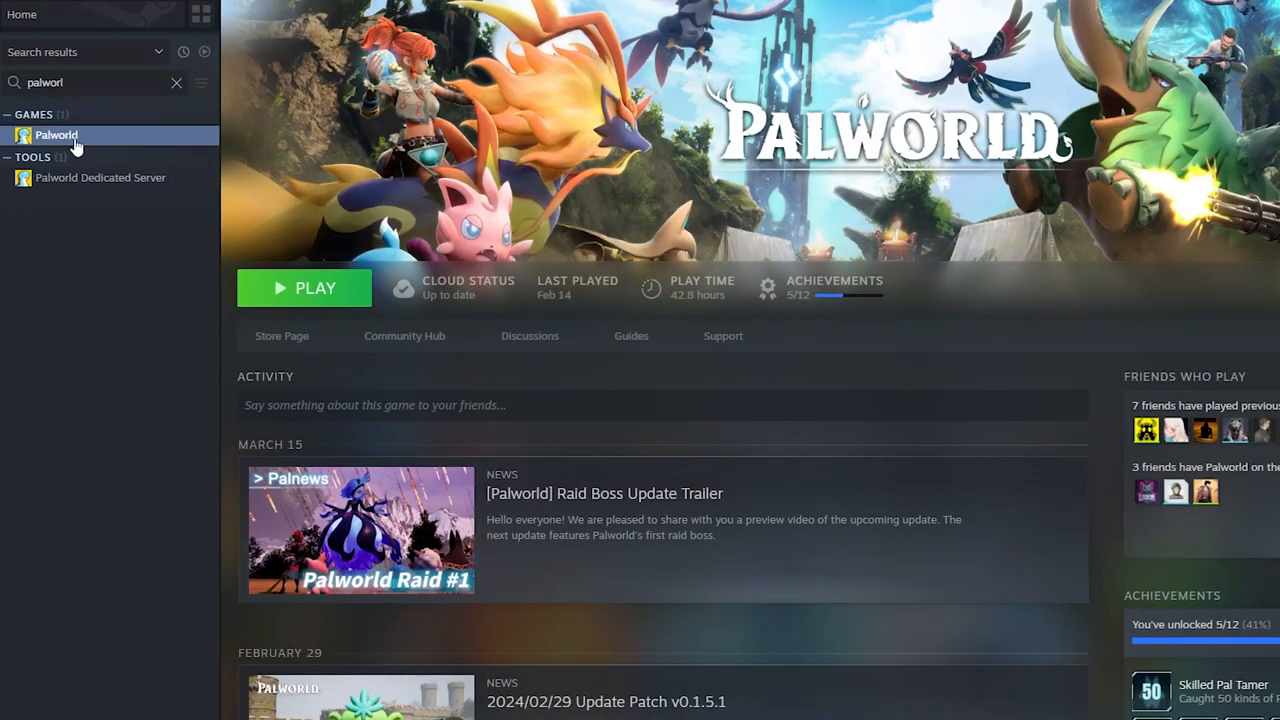
pyautogui.rightClick(56, 136)
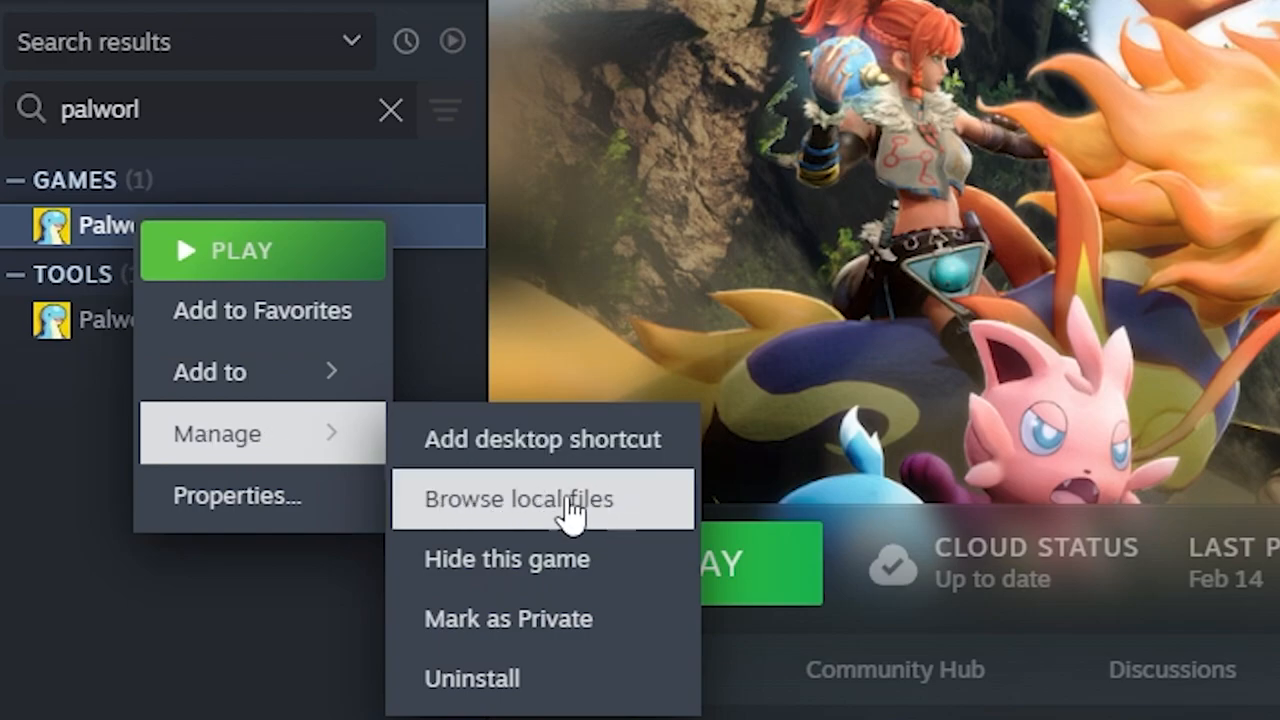
pyautogui.click(520, 500)
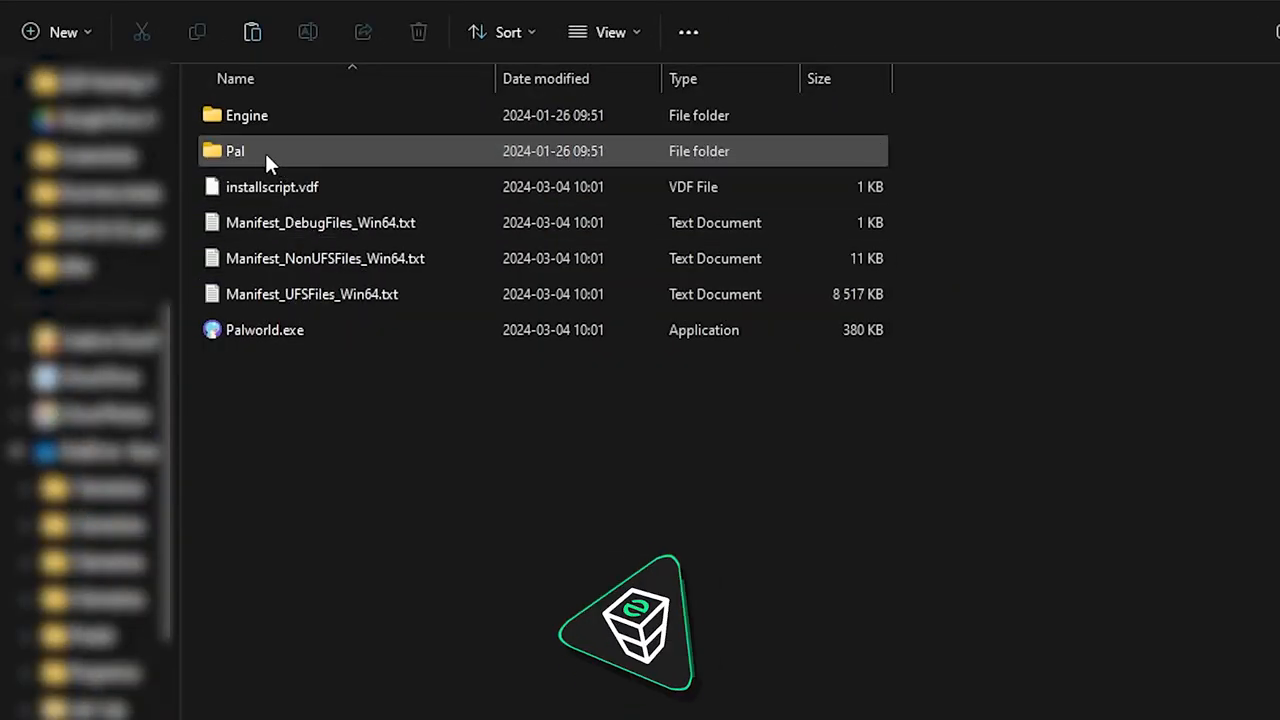
# Enter the Pal folder within the Palworld install directory
pyautogui.doubleClick(236, 152)
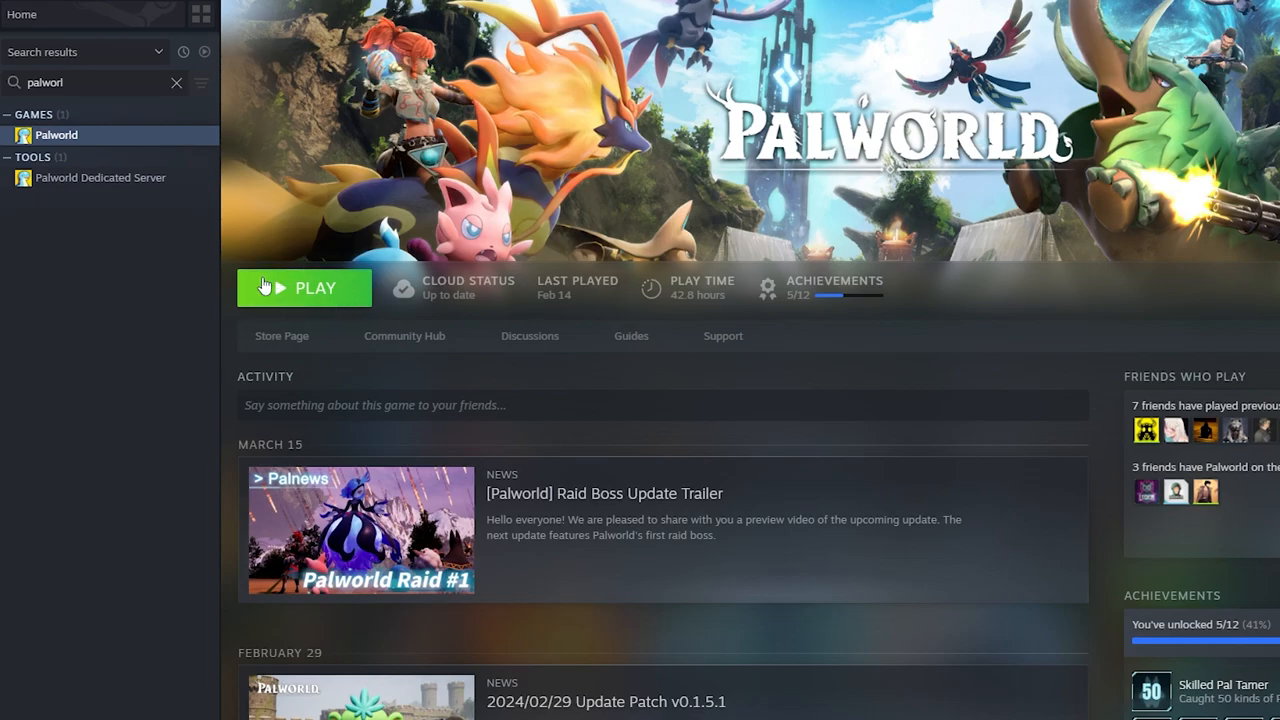
# Start Palworld with the PLAY button and continue to the hosting support form
pyautogui.click(304, 288)
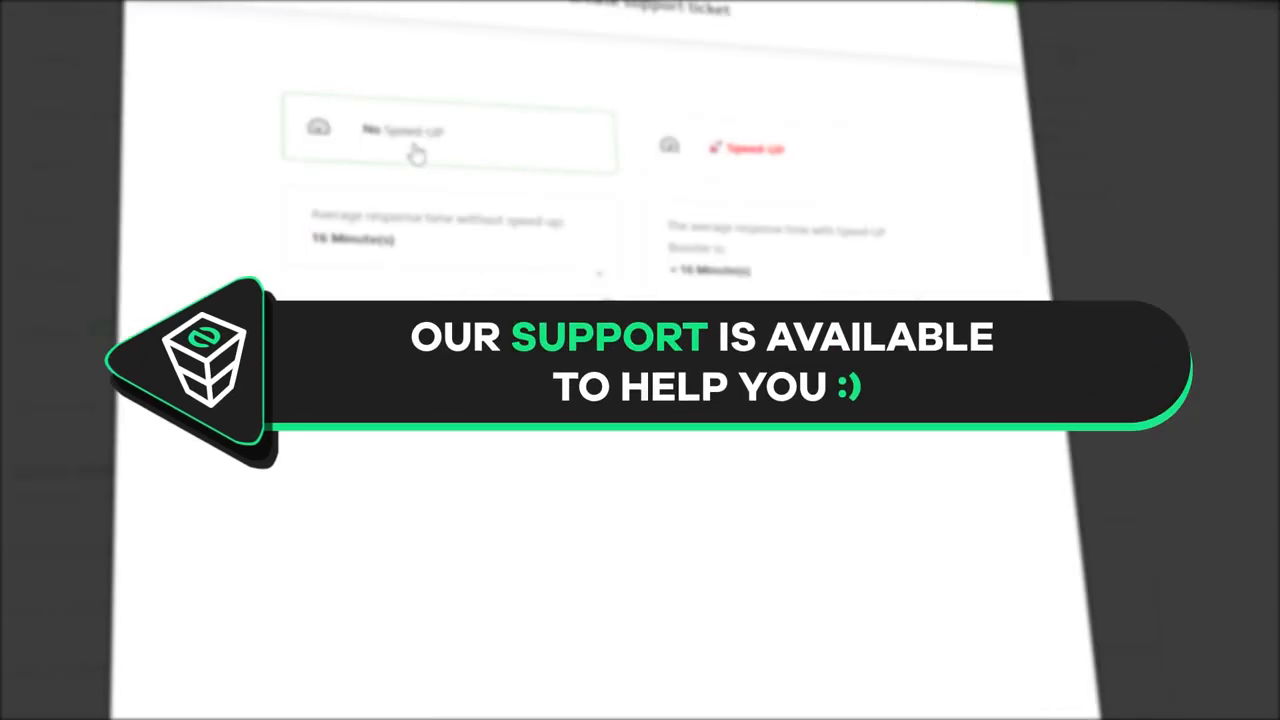
pyautogui.click(420, 132)
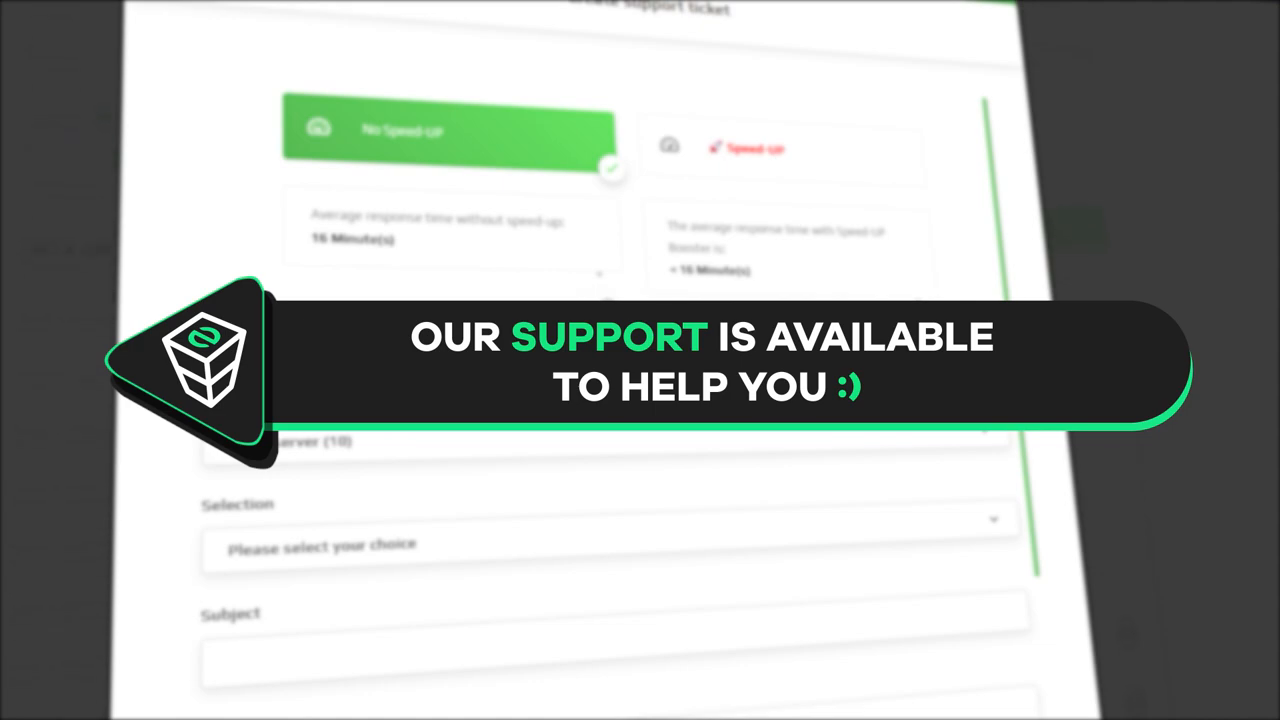